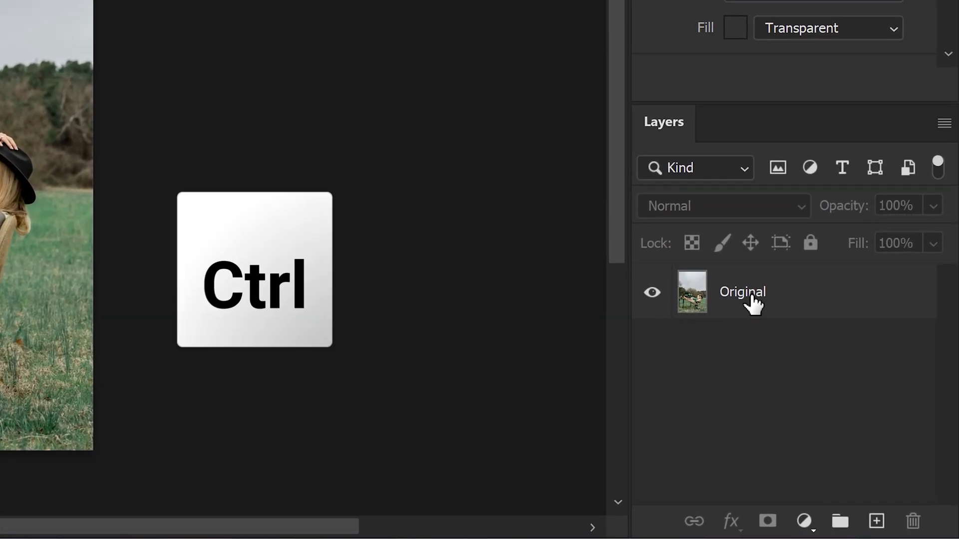
Duplicate the Original photo layer with Ctrl+J and name the copy 'Autumn color'.
key("ctrl+j")
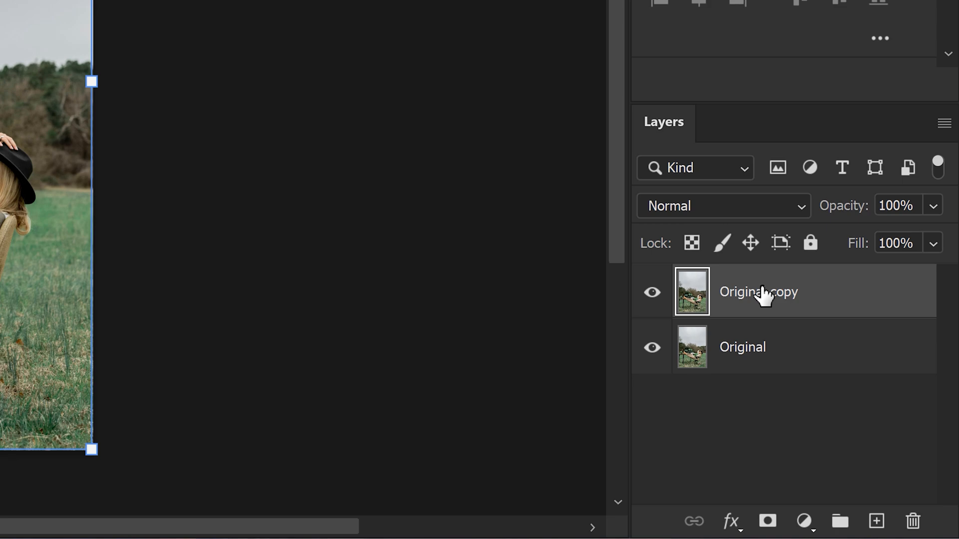
mouse_move(761, 305)
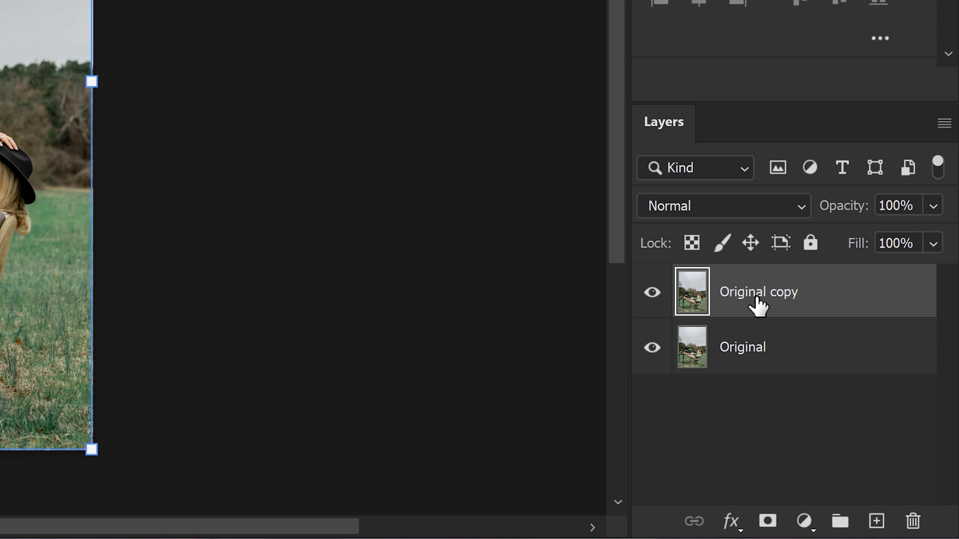
type("Autumn color")
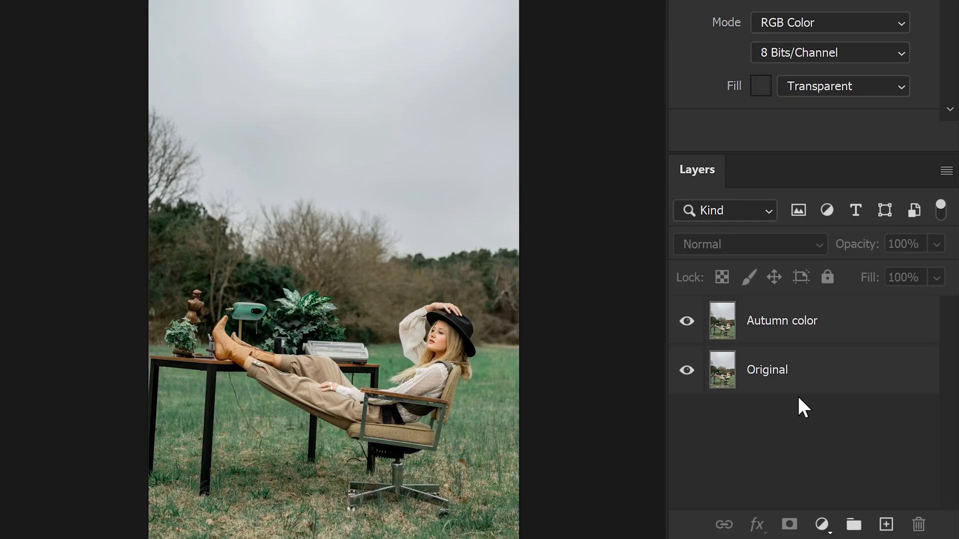
Add a Color Lookup adjustment above Autumn color and load a fall 3D LUT.
left_click(782, 320)
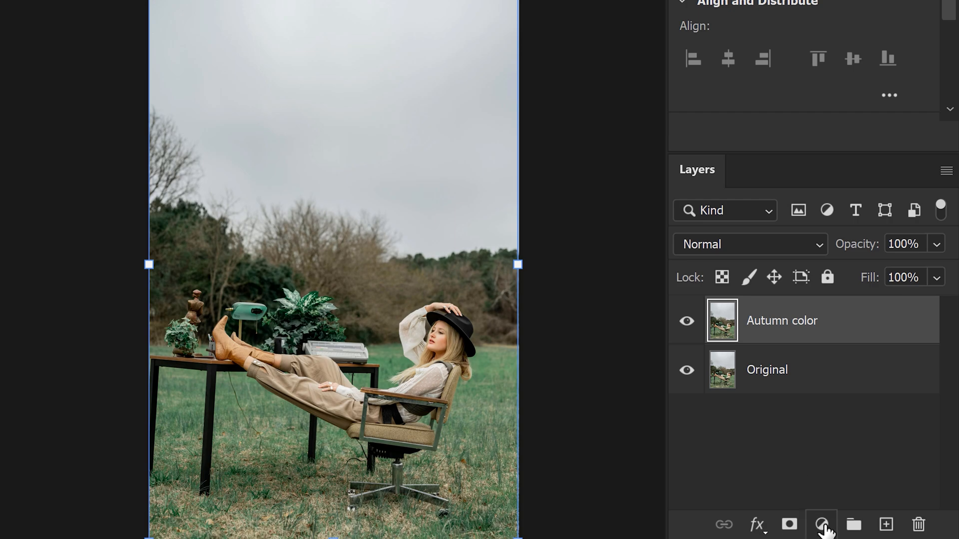
left_click(821, 525)
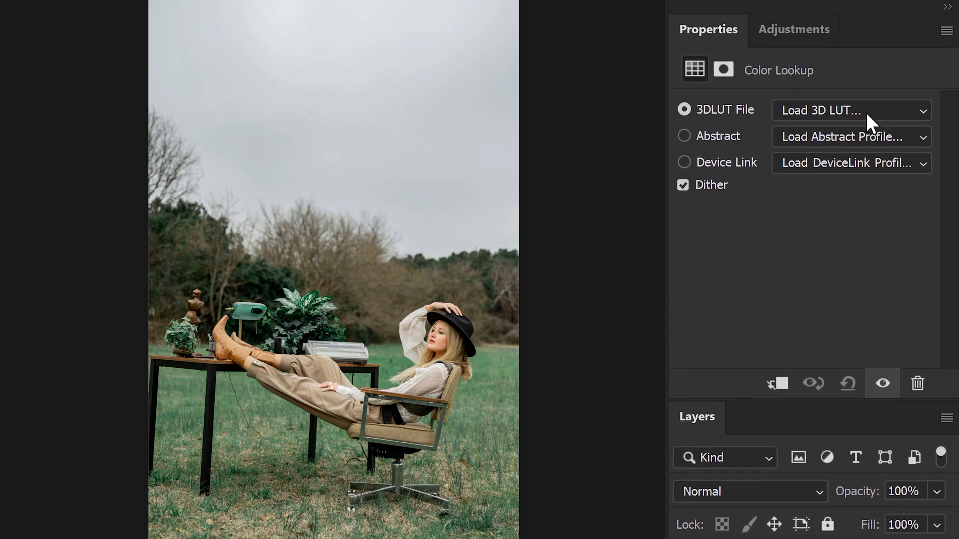
left_click(849, 111)
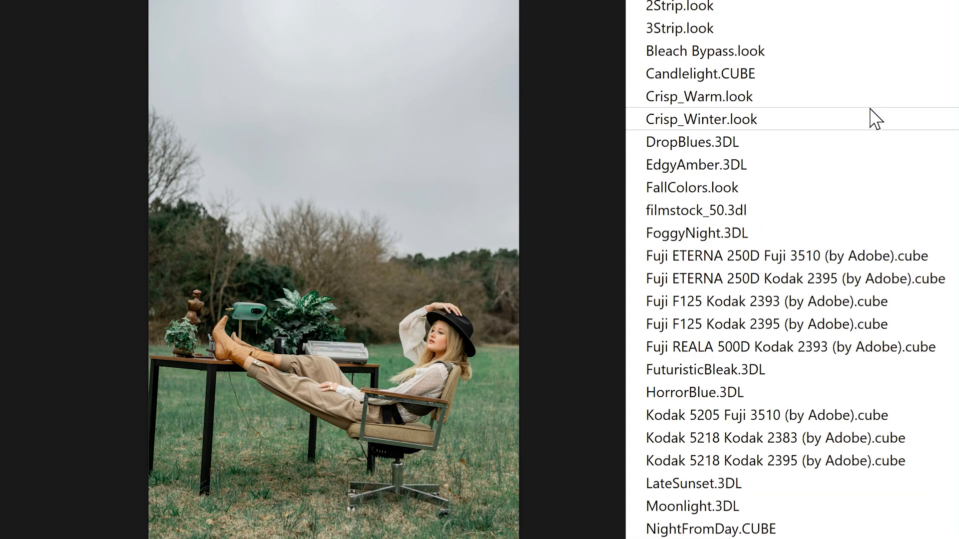
left_click(691, 188)
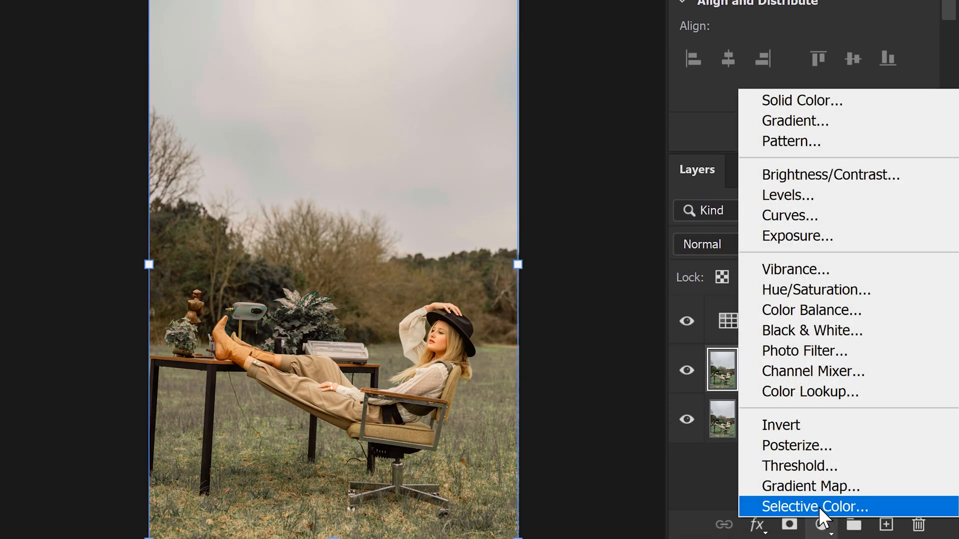
Add Selective Color: Reds Cyan -52, Yellow +20; Yellows Cyan -34, Magenta +23, Yellow -22; Greens Cyan -100, Magenta +16.
left_click(812, 506)
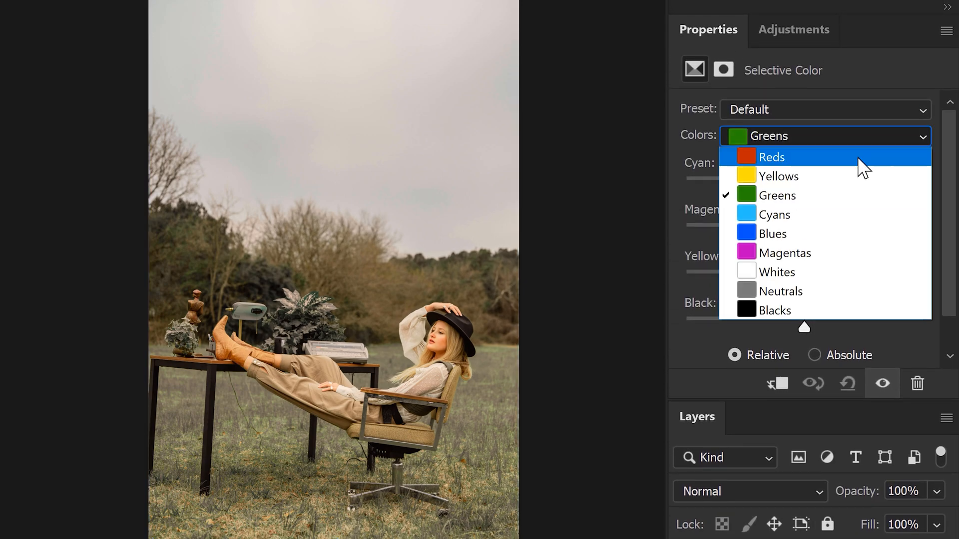
left_click(771, 156)
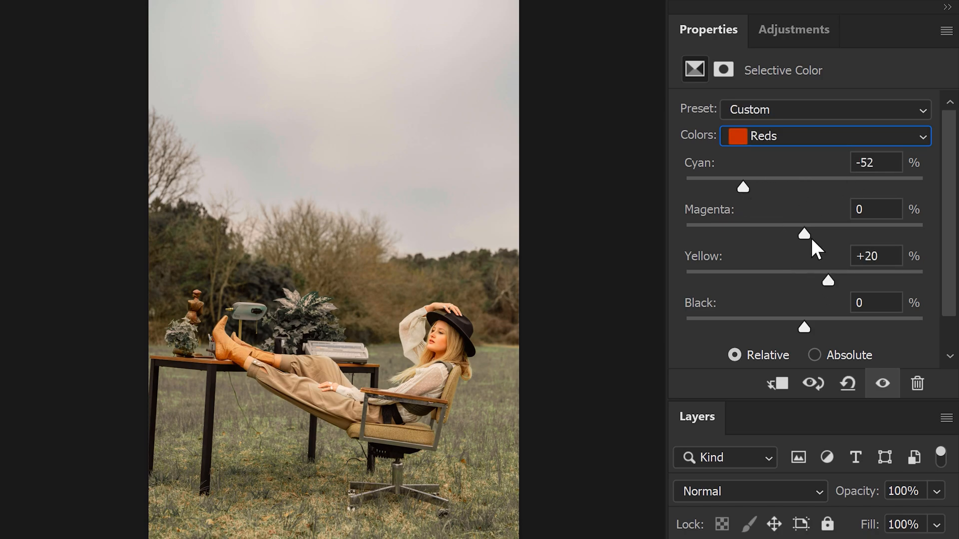
left_click(823, 136)
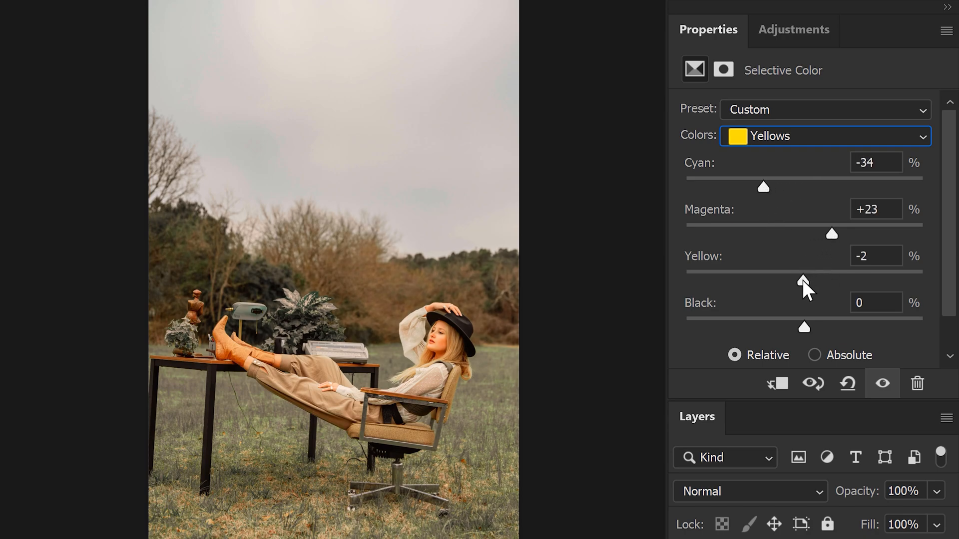
left_click_drag(804, 273, 778, 281)
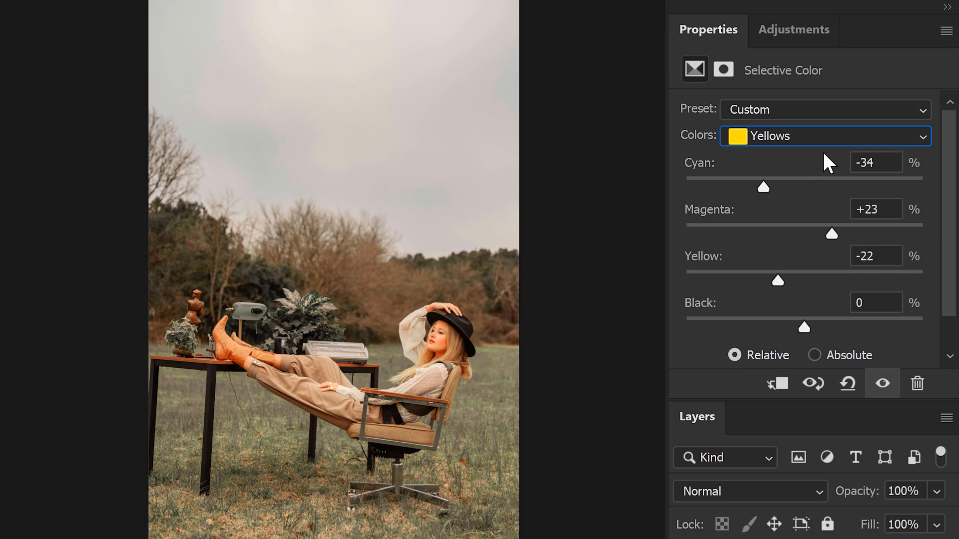
left_click(823, 136)
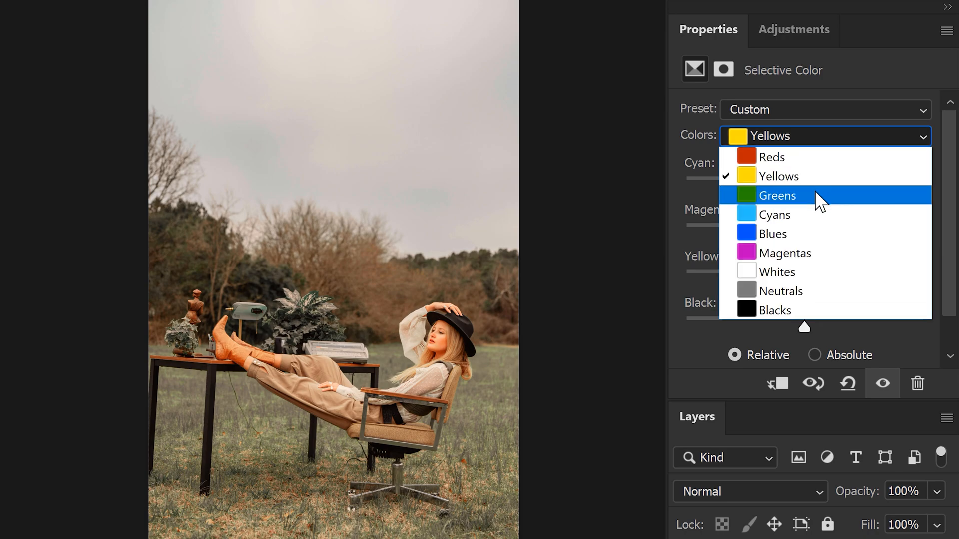
left_click(777, 195)
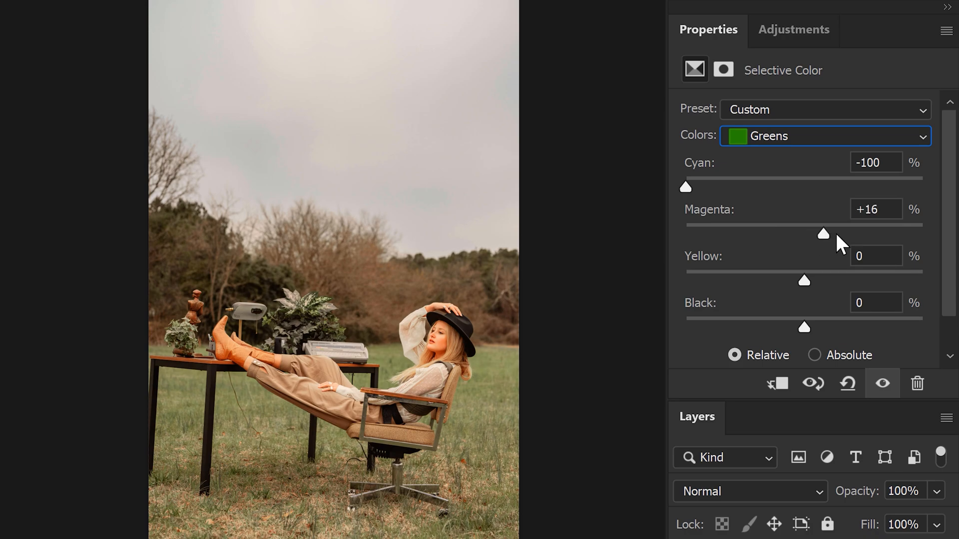
left_click_drag(823, 233, 922, 233)
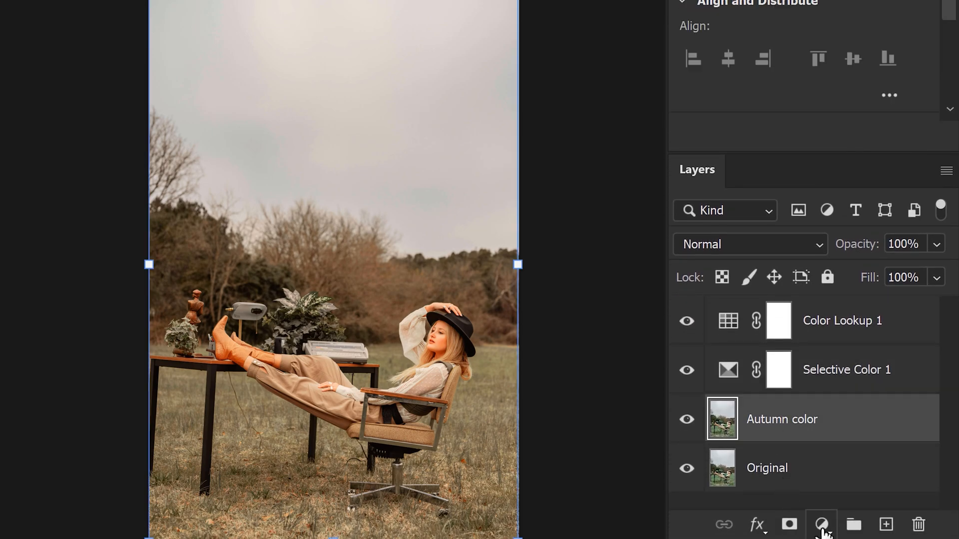
Add a Hue/Saturation adjustment with Hue about -8 and Saturation slightly below zero.
left_click(821, 523)
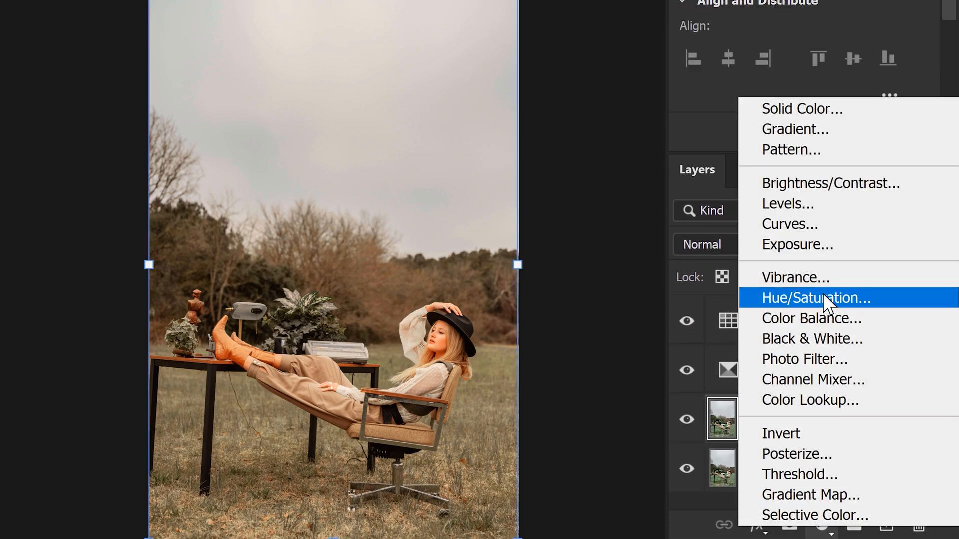
left_click(814, 297)
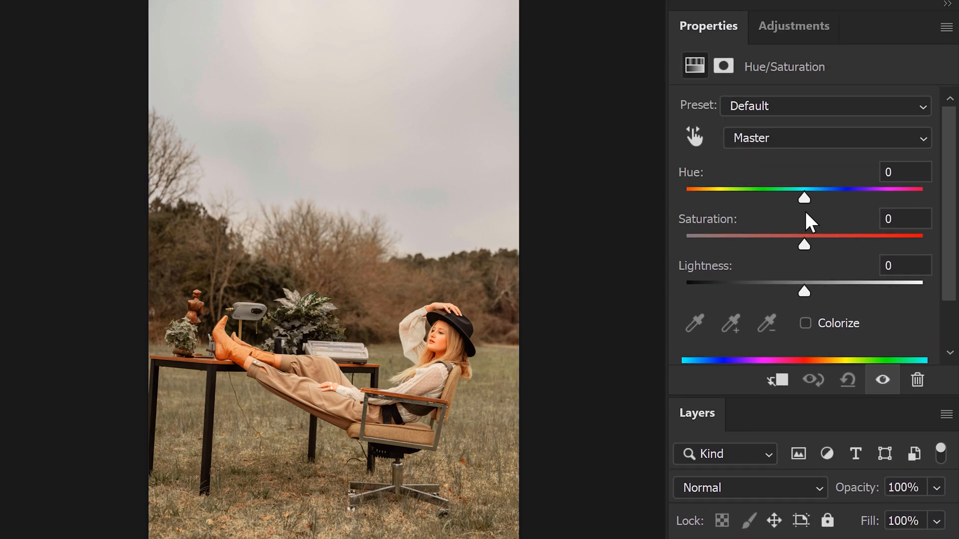
left_click_drag(804, 198, 796, 203)
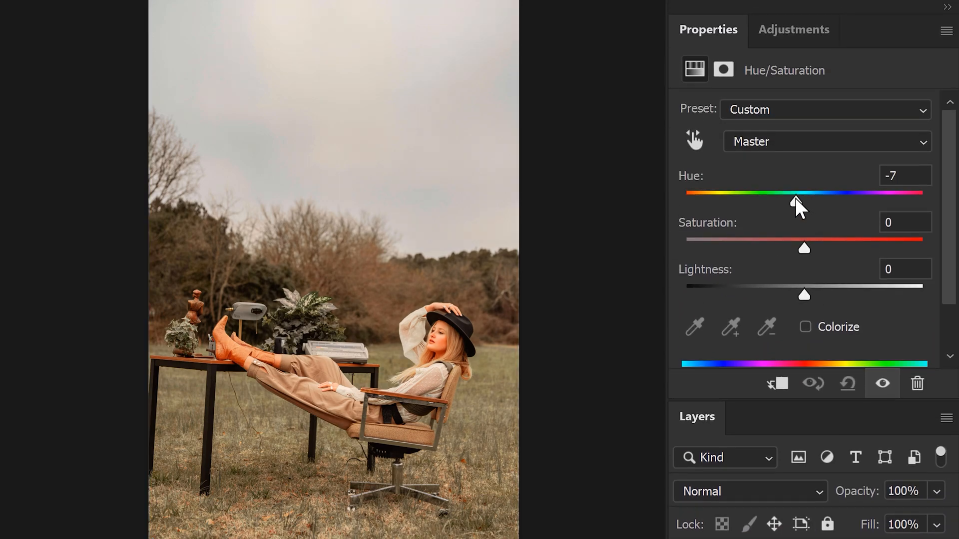
left_click_drag(804, 248, 803, 248)
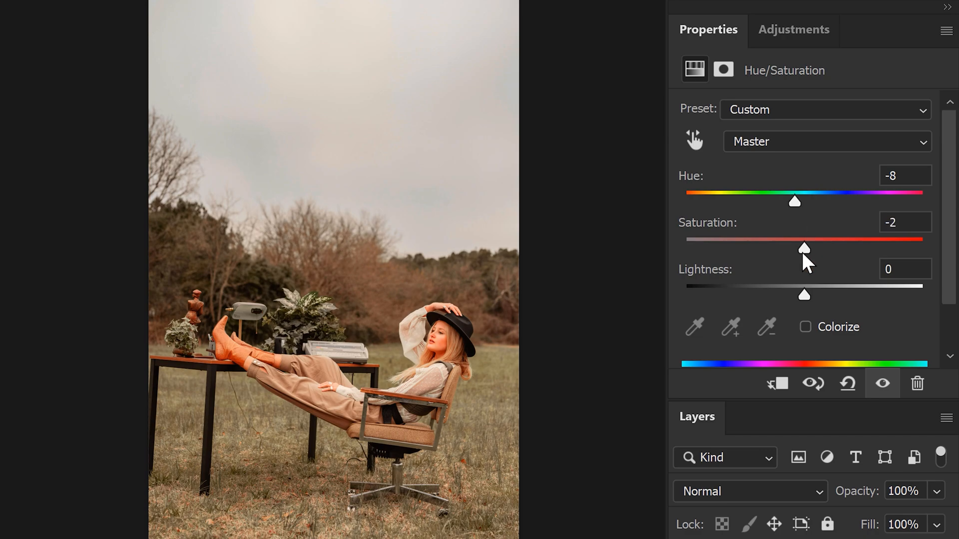
left_click_drag(804, 247, 786, 247)
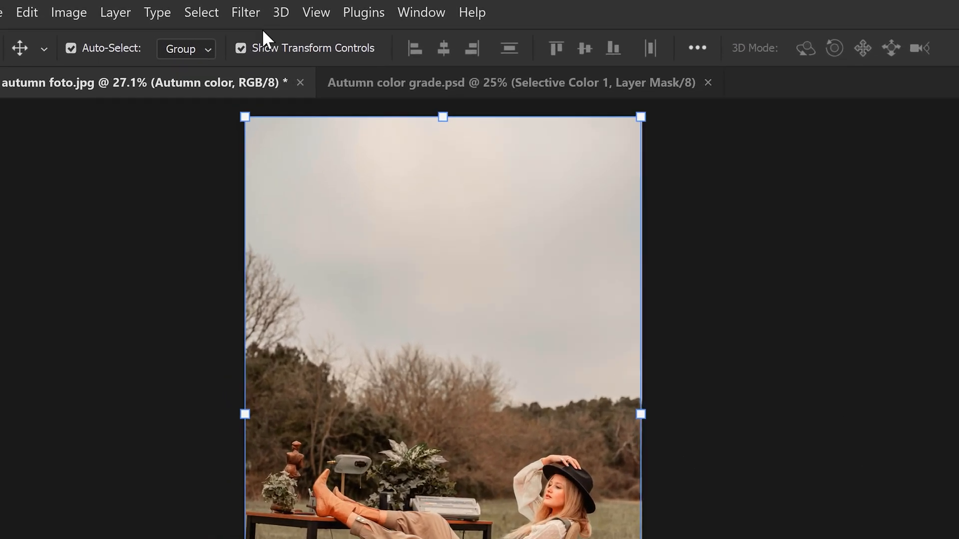
Apply the Lens Correction filter with a Custom Vignette Amount of about -29.
left_click(245, 12)
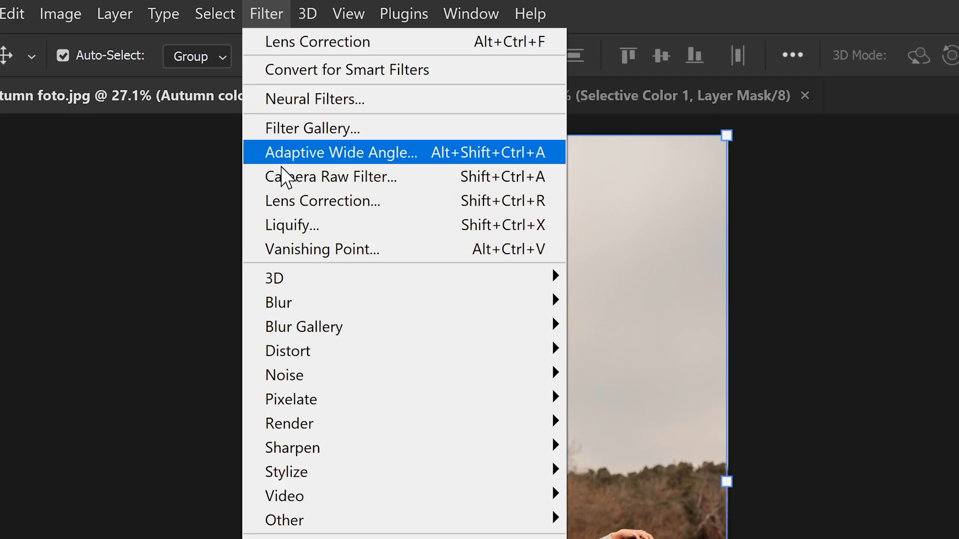
left_click(322, 201)
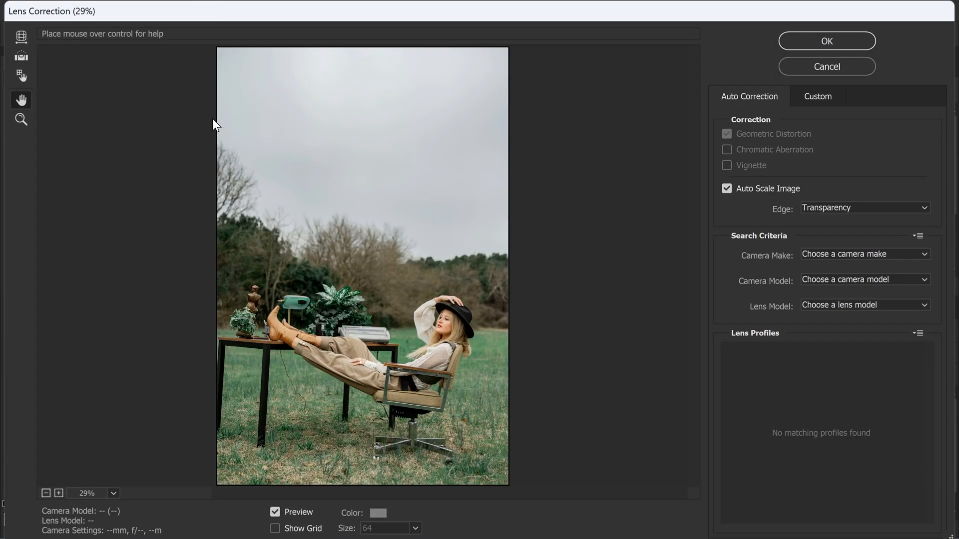
left_click(817, 95)
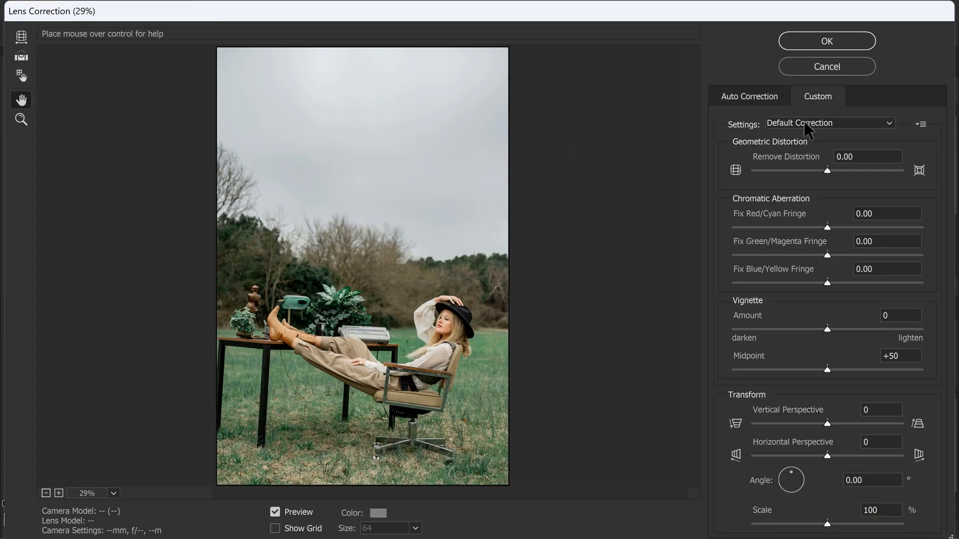
mouse_move(828, 329)
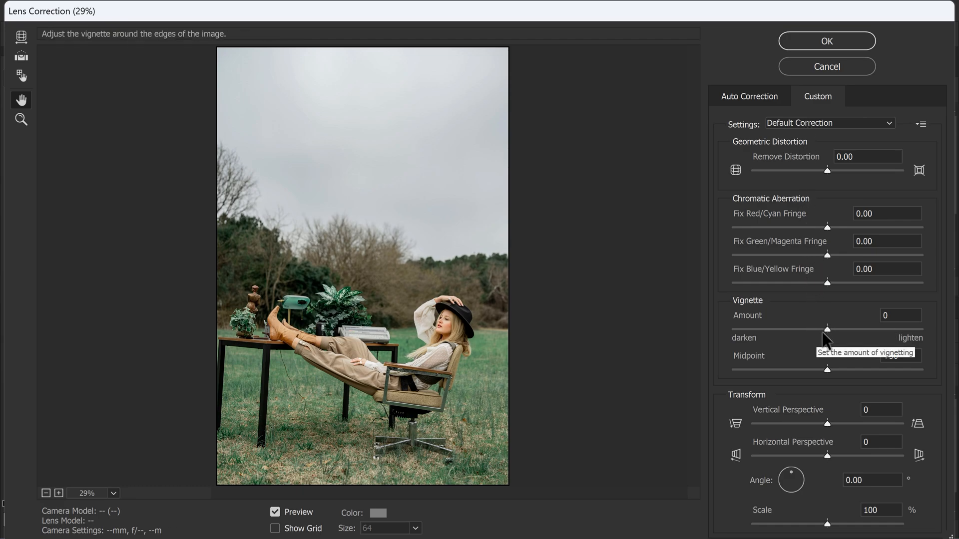
left_click_drag(827, 329, 807, 329)
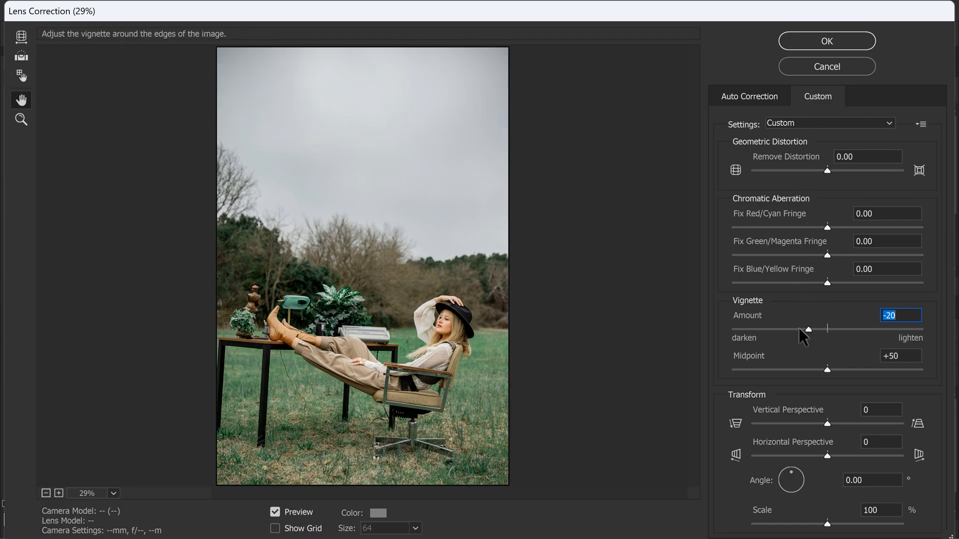
left_click_drag(807, 329, 801, 329)
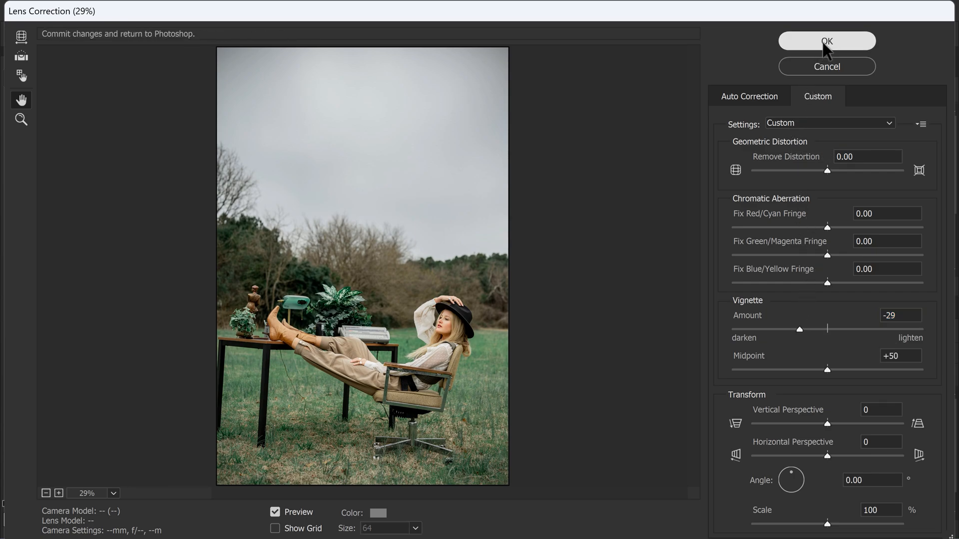
left_click(827, 41)
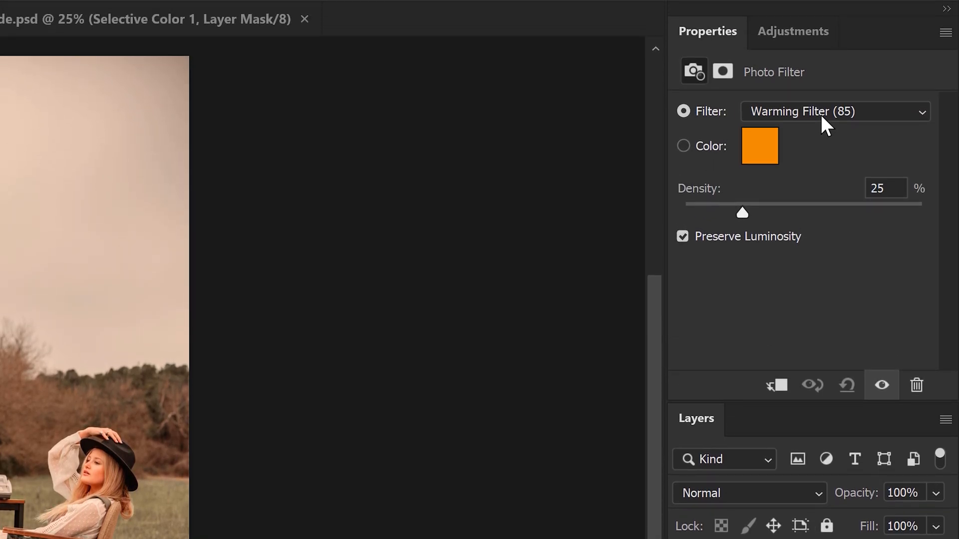
Set the Photo Filter adjustment to Warming Filter (81).
left_click(833, 112)
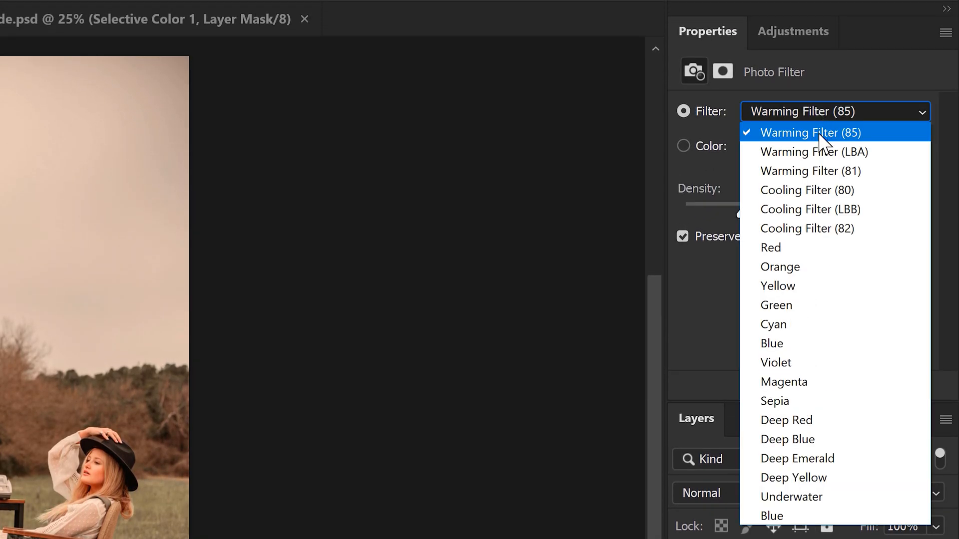
mouse_move(826, 170)
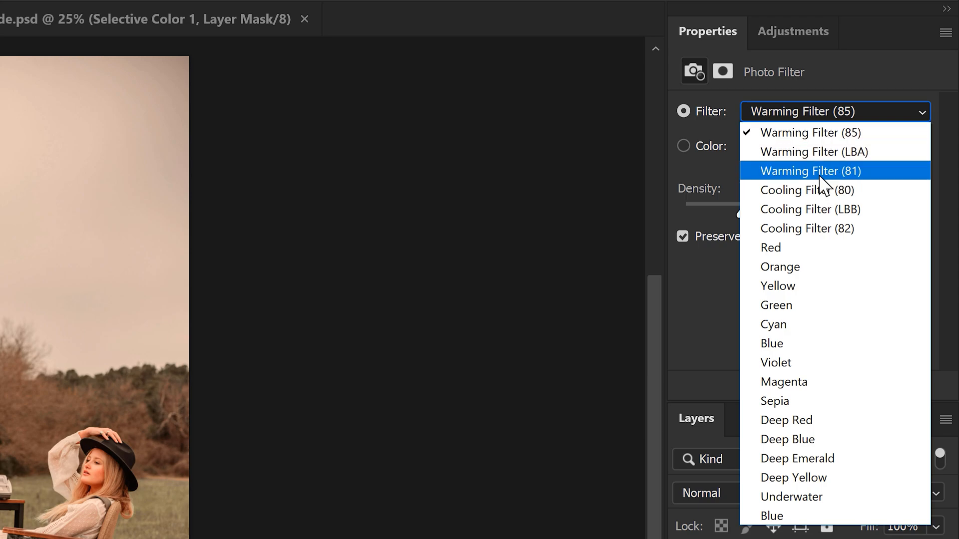
left_click(809, 171)
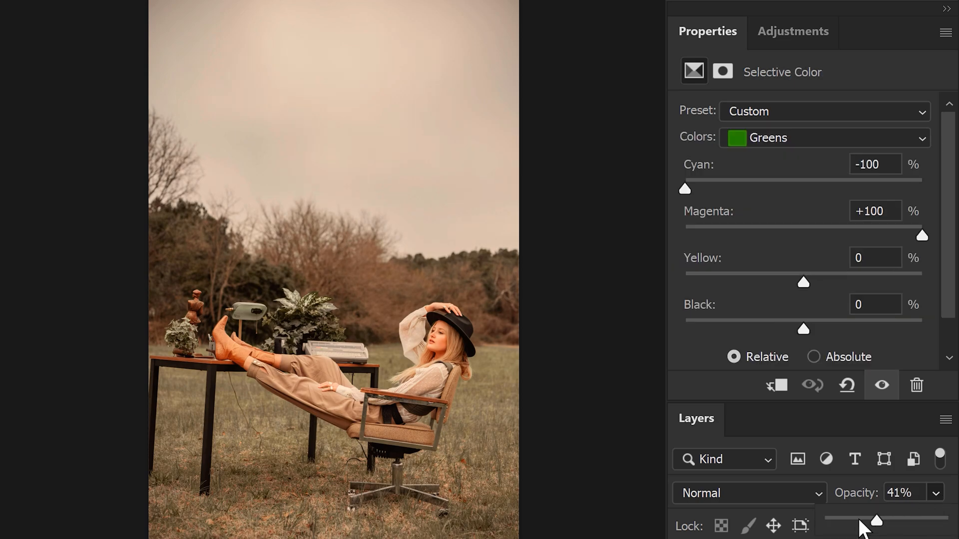
left_click_drag(877, 520, 932, 520)
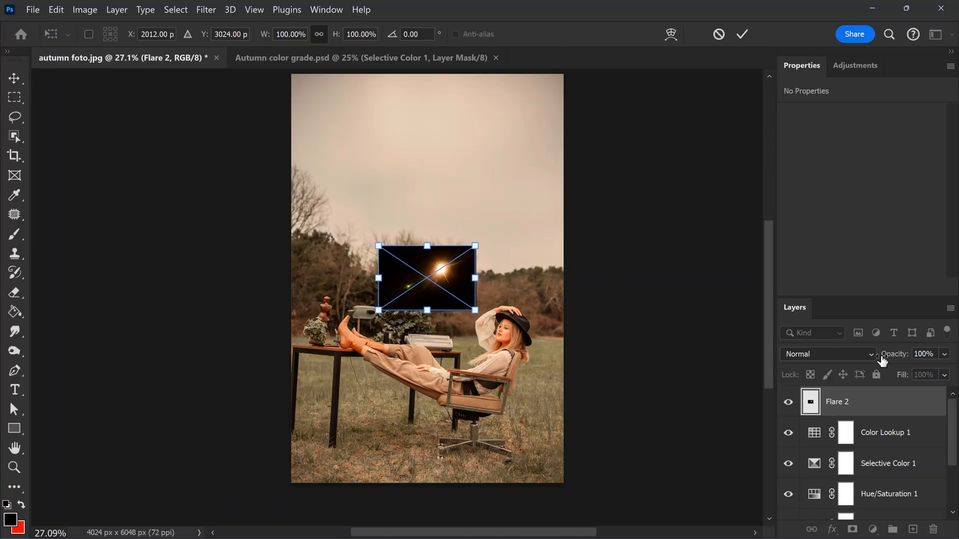
Set Flare 2 to Linear Dodge (Add) and commit its enlarged placement over the sky.
left_click(826, 354)
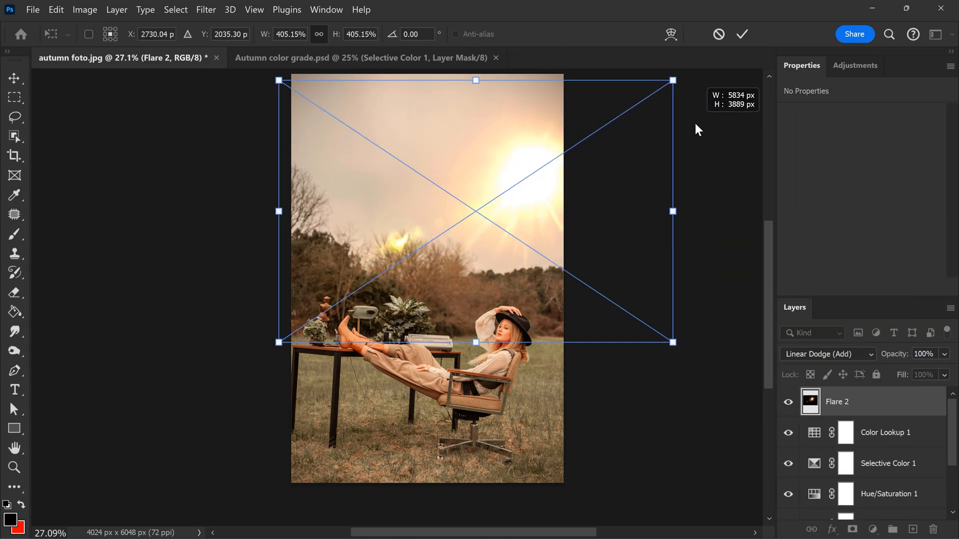
left_click(884, 432)
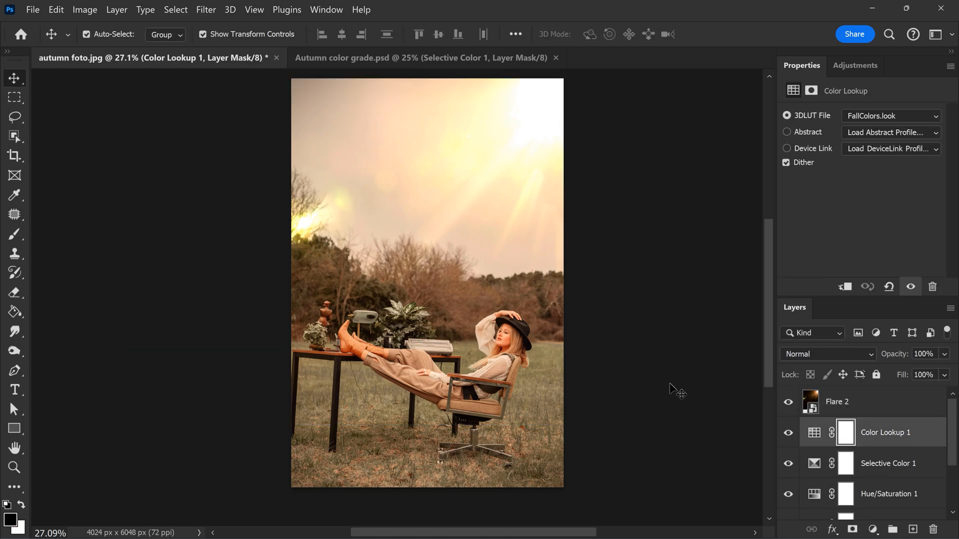